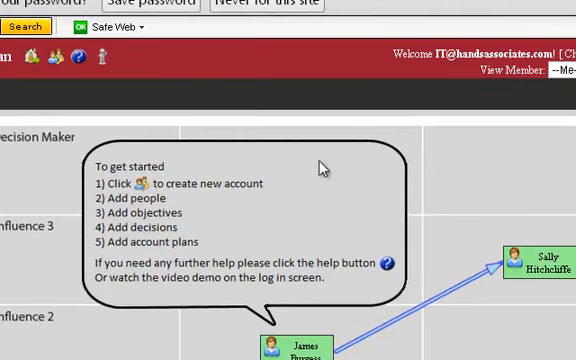
mouse_move(30, 93)
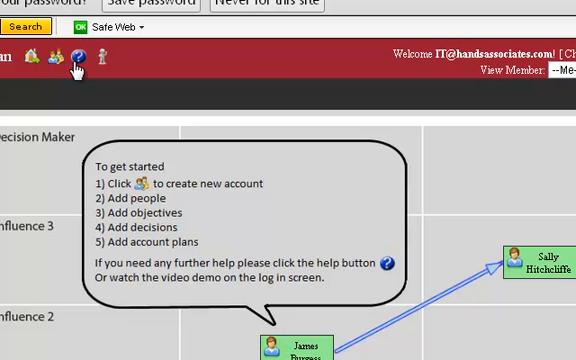
mouse_move(100, 60)
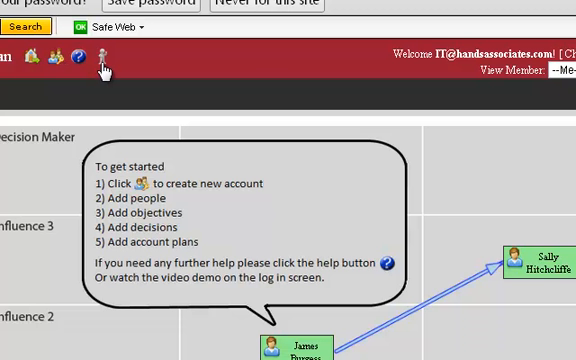
mouse_move(98, 79)
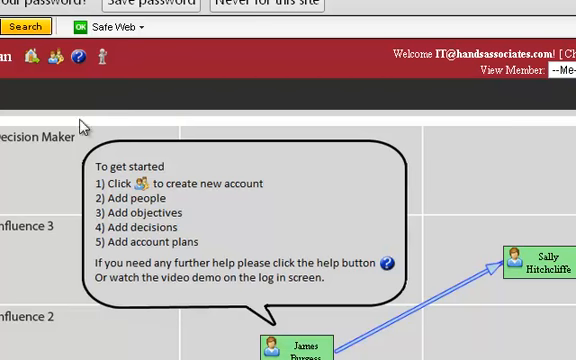
mouse_move(112, 192)
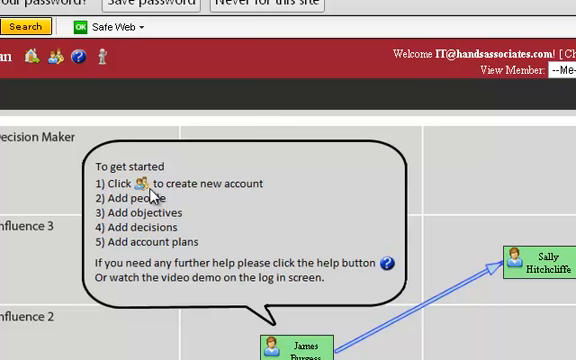
mouse_move(250, 202)
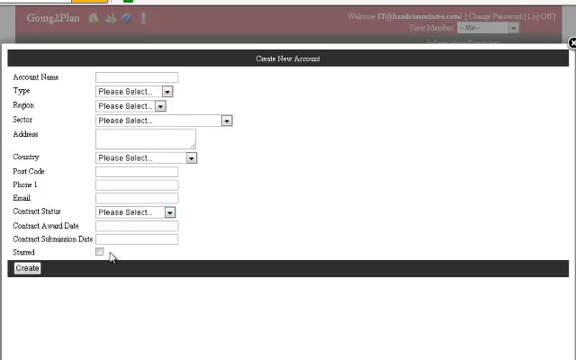
- Open the blank Create New Account form from the header icon
click(100, 256)
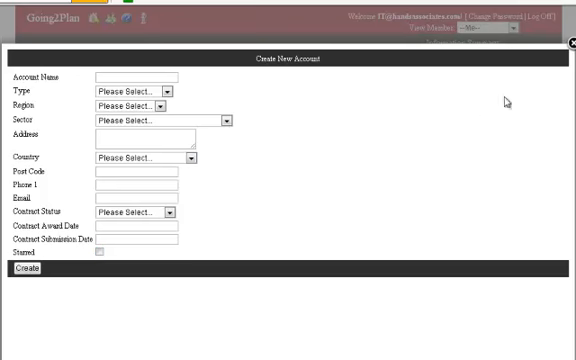
mouse_move(531, 46)
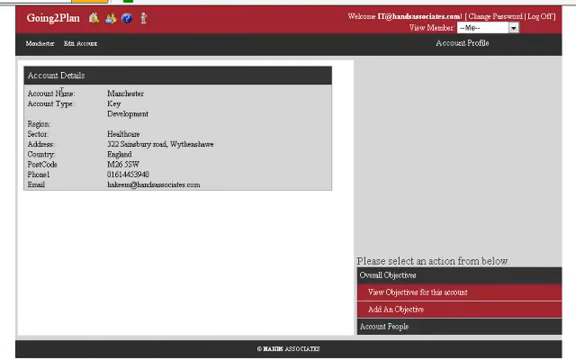
mouse_move(293, 127)
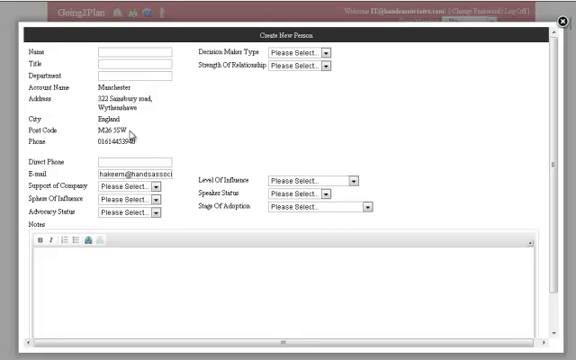
mouse_move(140, 135)
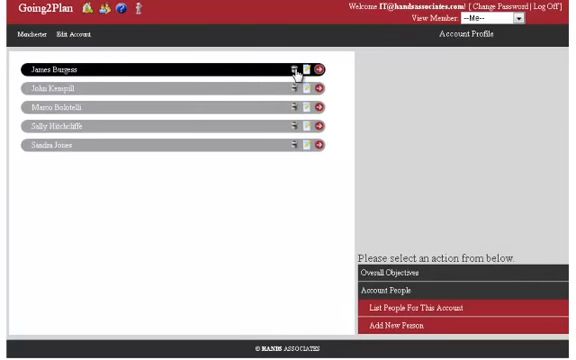
mouse_move(315, 72)
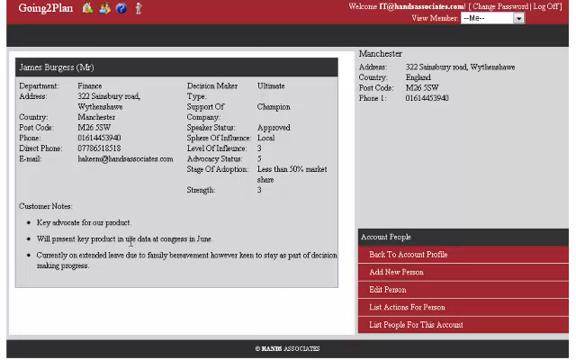
mouse_move(143, 225)
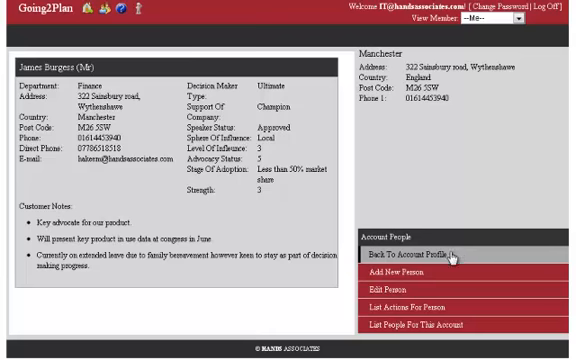
- Go back to the Manchester account profile and start adding an overall objective
click(439, 256)
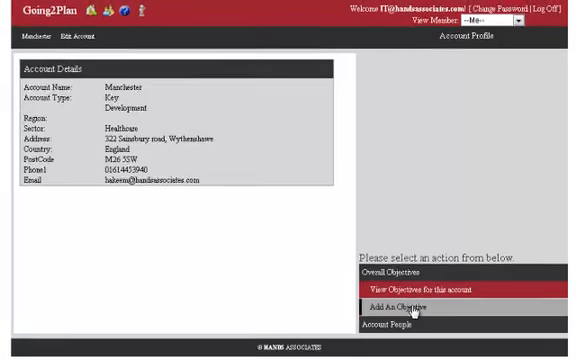
click(407, 307)
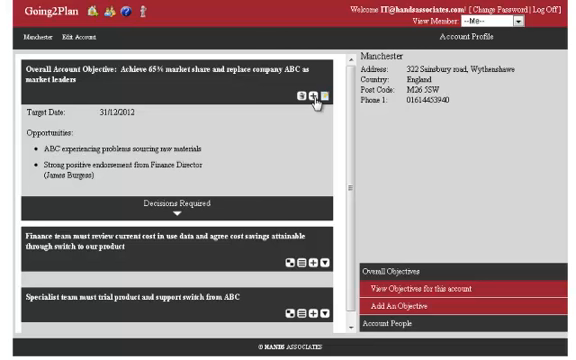
mouse_move(158, 260)
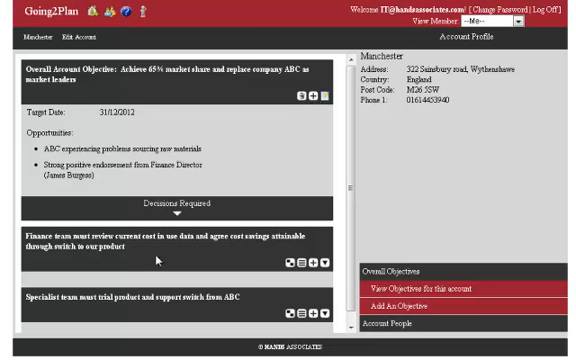
mouse_move(155, 263)
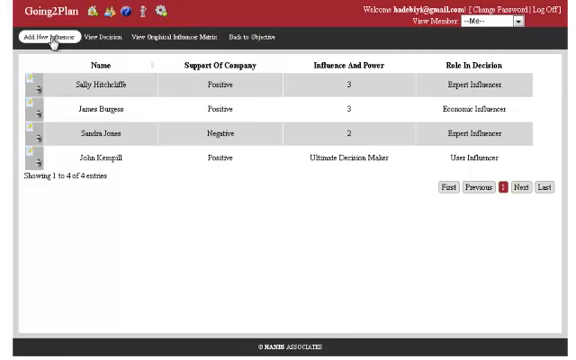
- Add a positive, influence-1 influencer and view the graphical influencer matrix
click(47, 39)
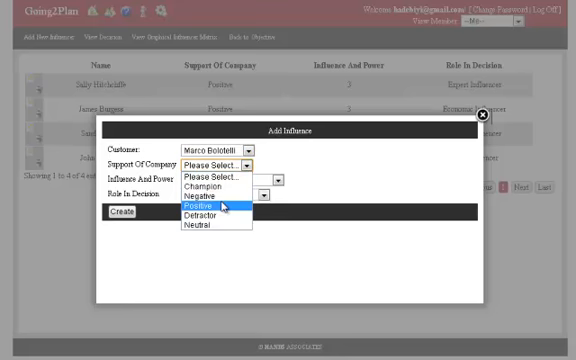
click(216, 205)
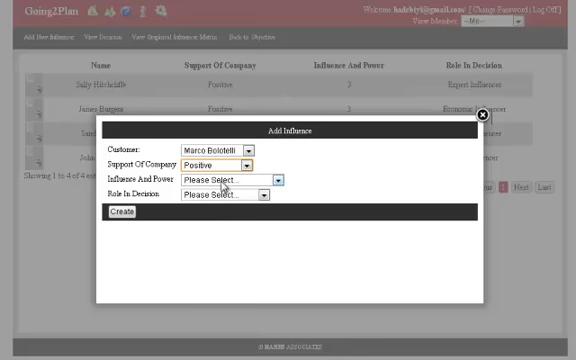
click(249, 179)
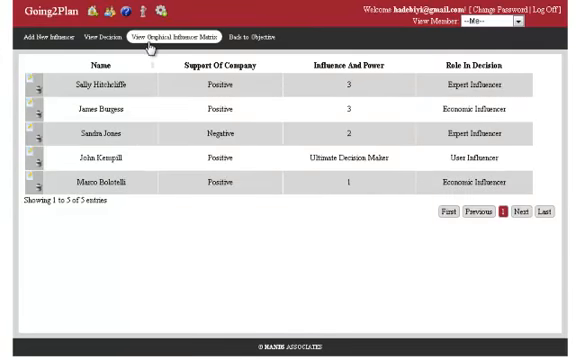
click(164, 38)
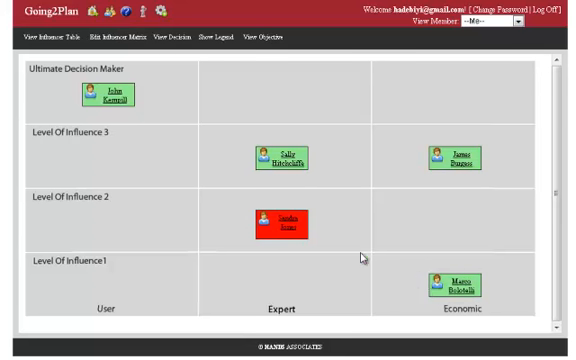
mouse_move(408, 297)
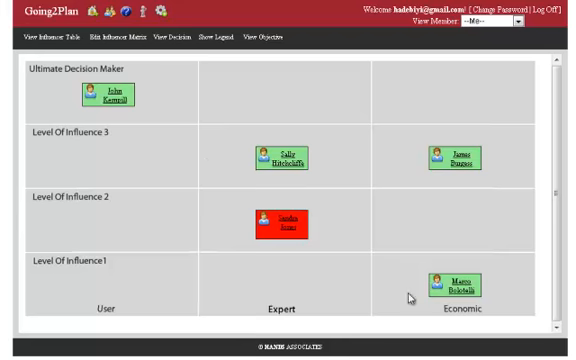
mouse_move(138, 186)
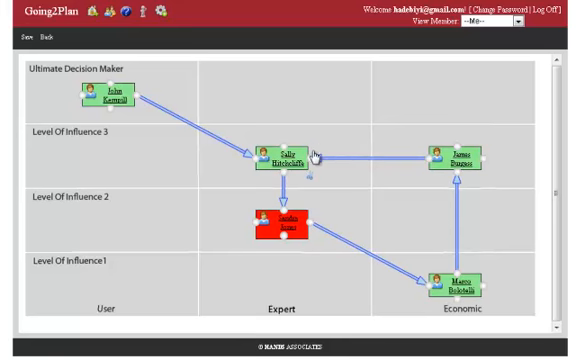
mouse_move(496, 154)
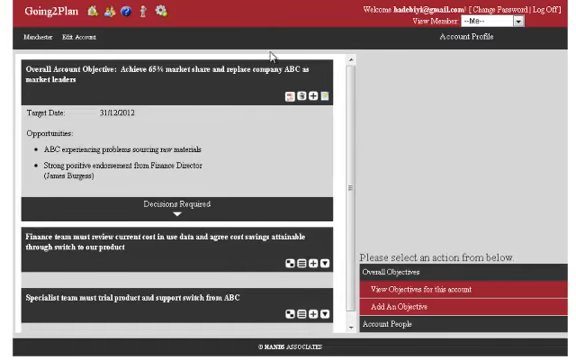
mouse_move(249, 147)
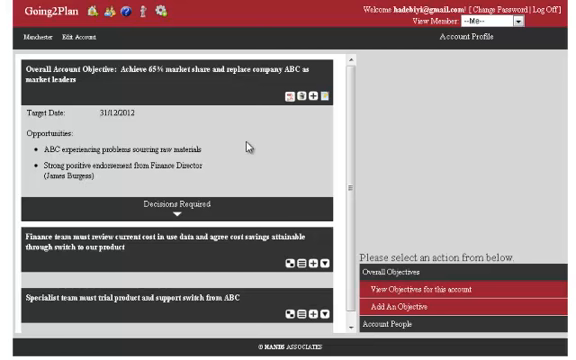
mouse_move(322, 188)
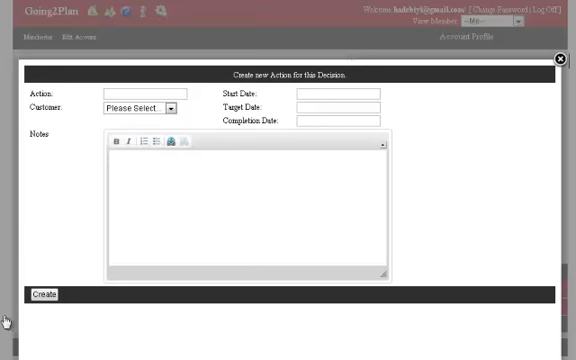
- Dismiss the Create new Action dialog to reveal the finance review decision's actions
click(557, 60)
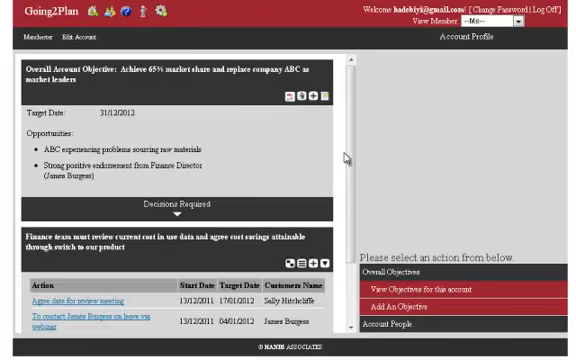
scroll(down, 3)
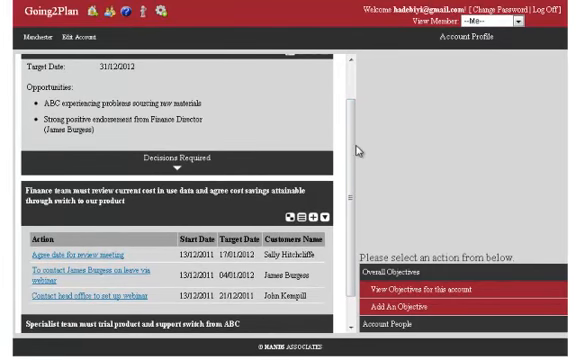
scroll(down, 3)
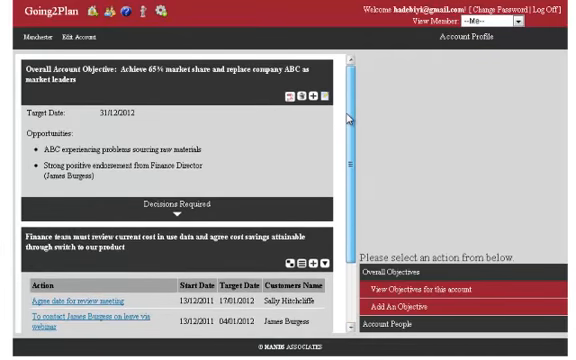
scroll(down, 3)
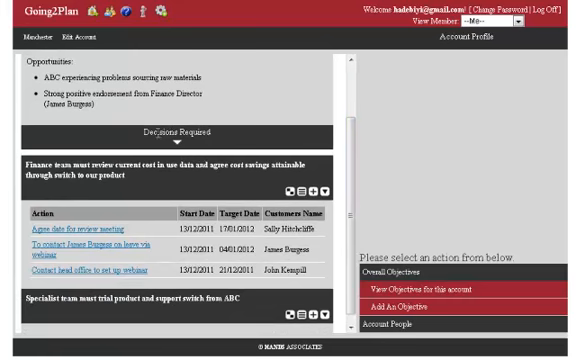
mouse_move(210, 60)
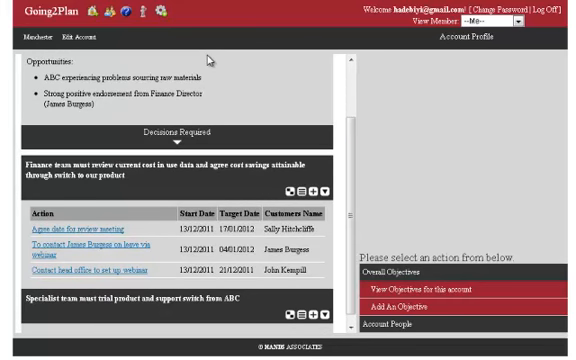
mouse_move(81, 283)
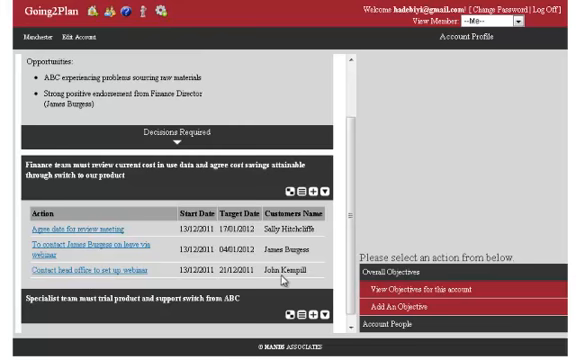
mouse_move(366, 164)
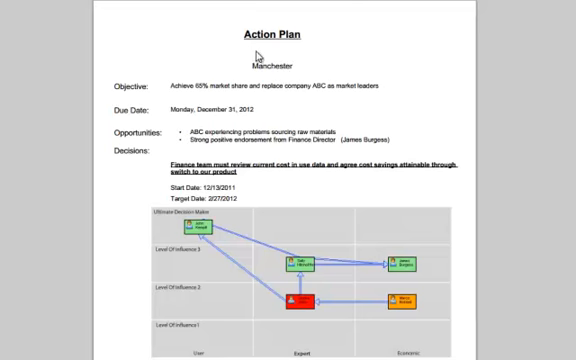
mouse_move(258, 55)
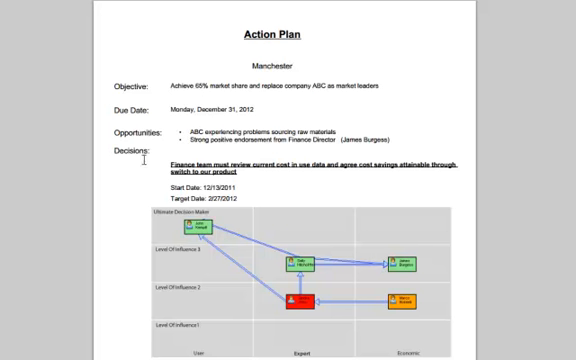
- Scroll down through the Manchester Action Plan PDF report
scroll(down, 3)
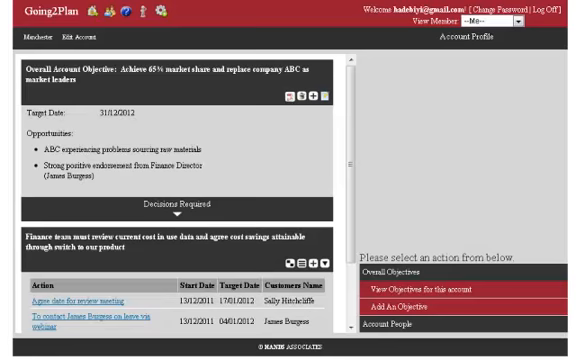
- Scroll down the account view toward the influencer matrix
scroll(down, 3)
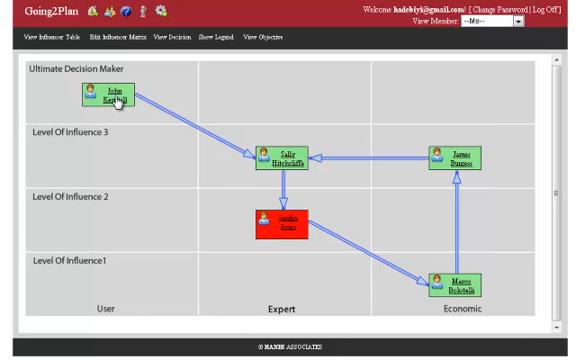
mouse_move(465, 155)
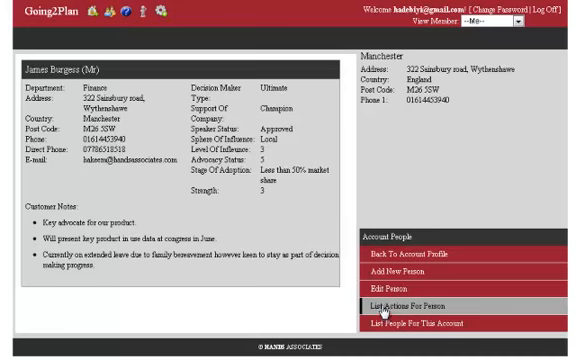
click(437, 302)
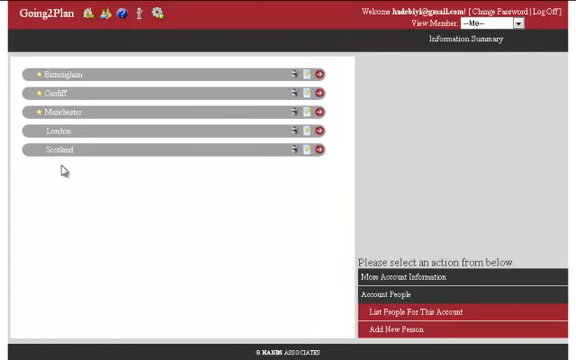
mouse_move(72, 216)
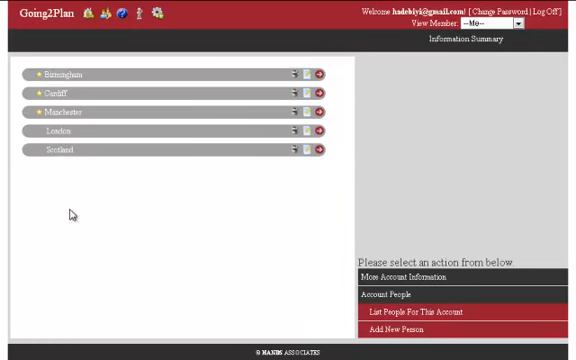